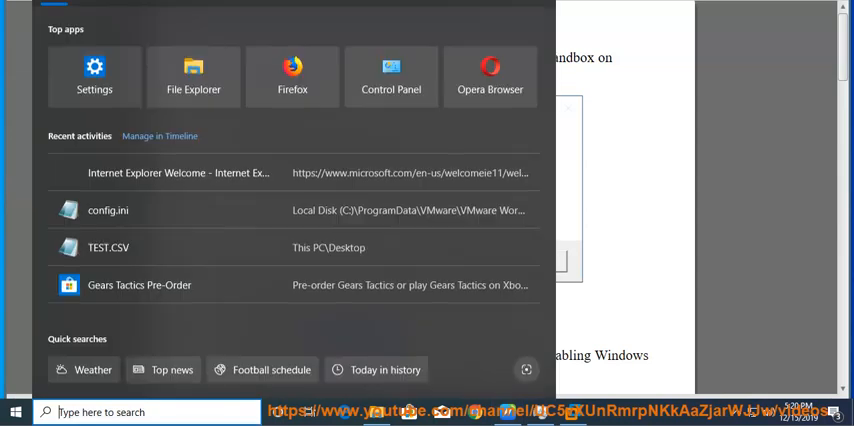
- Search FIREWALL from Start and review the firewall status for each network profile
{"action": "type", "text": "FIREWALL"}
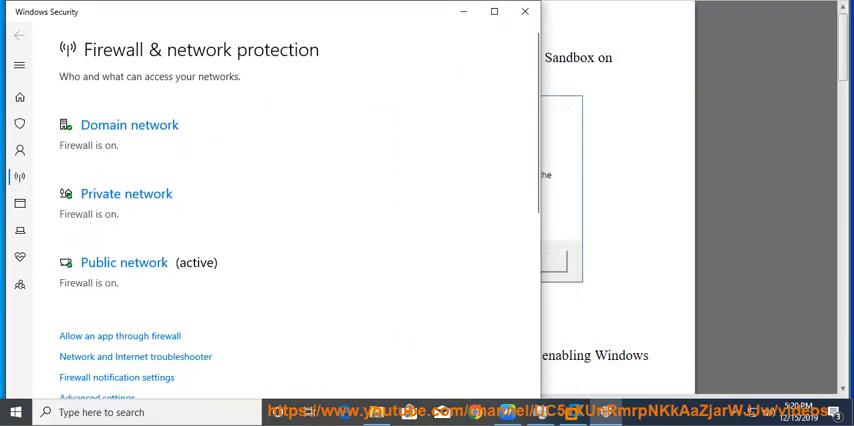
{"action": "scroll", "scroll_direction": "down", "scroll_amount": 3}
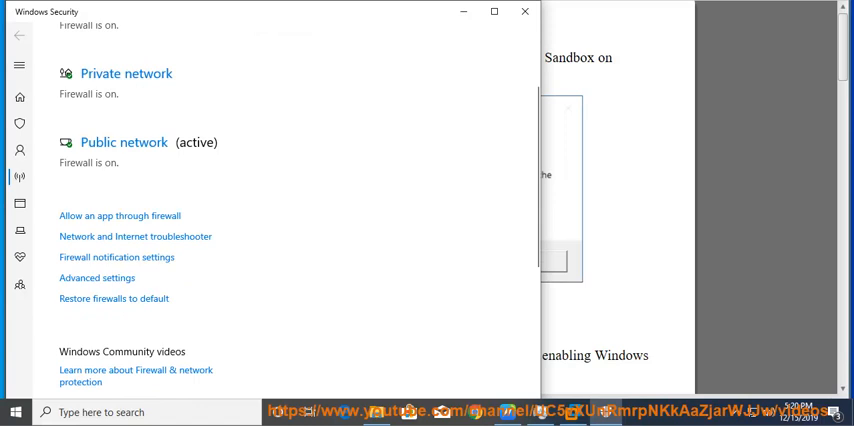
{"action": "scroll", "scroll_direction": "up", "scroll_amount": 3}
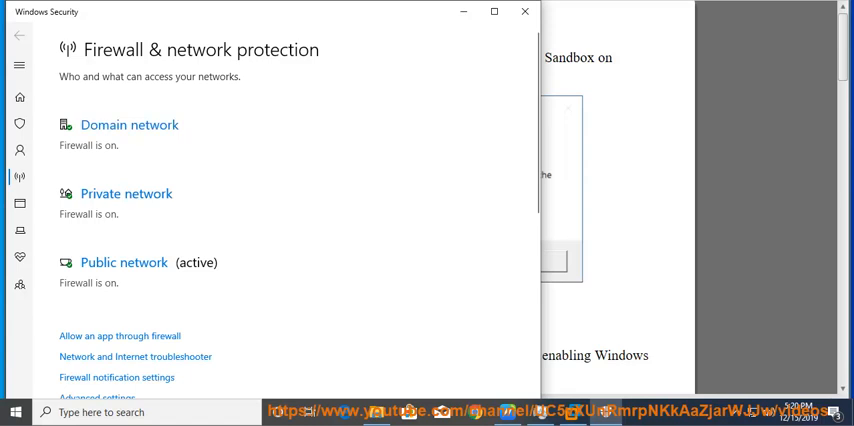
{"action": "scroll", "scroll_direction": "down", "scroll_amount": 3}
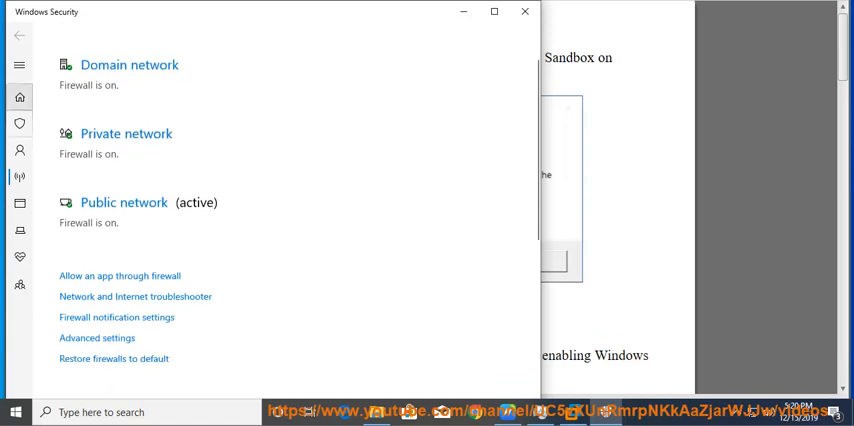
{"action": "left_click", "coordinate": [20, 96]}
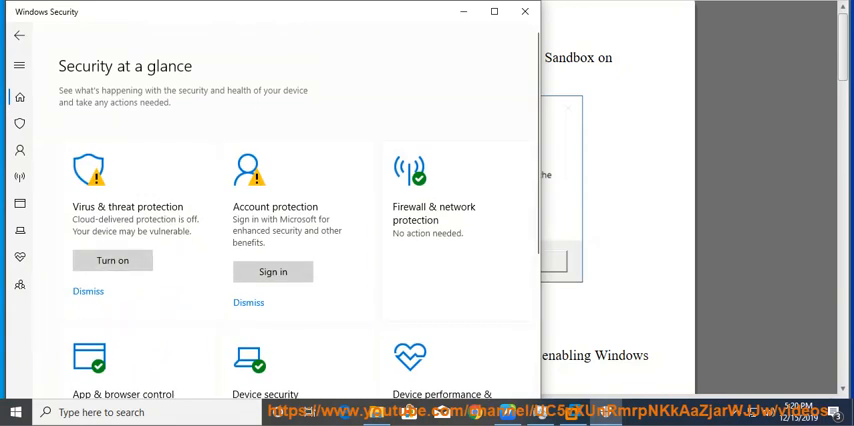
- Revisit Firewall & network protection, close the Control Panel firewall and land on the security overview
{"action": "left_click", "coordinate": [434, 212]}
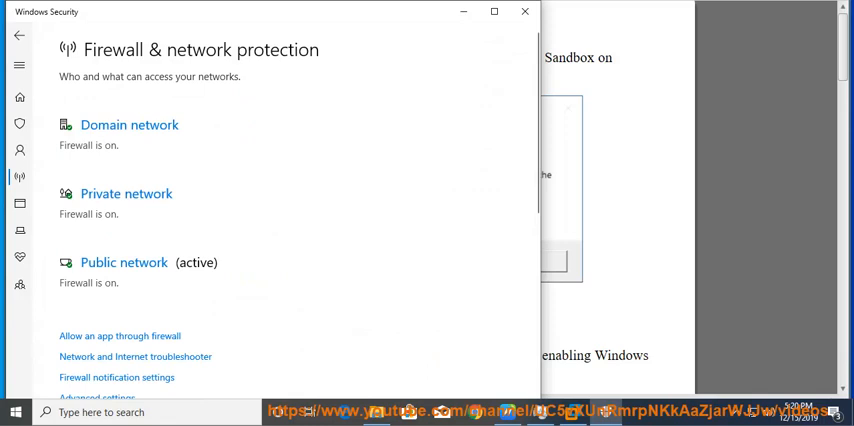
{"action": "left_click", "coordinate": [20, 96]}
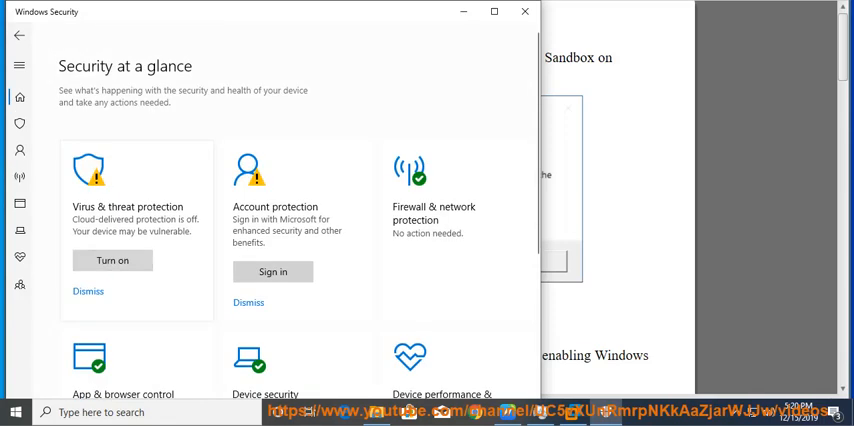
{"action": "scroll", "scroll_direction": "down", "scroll_amount": 3}
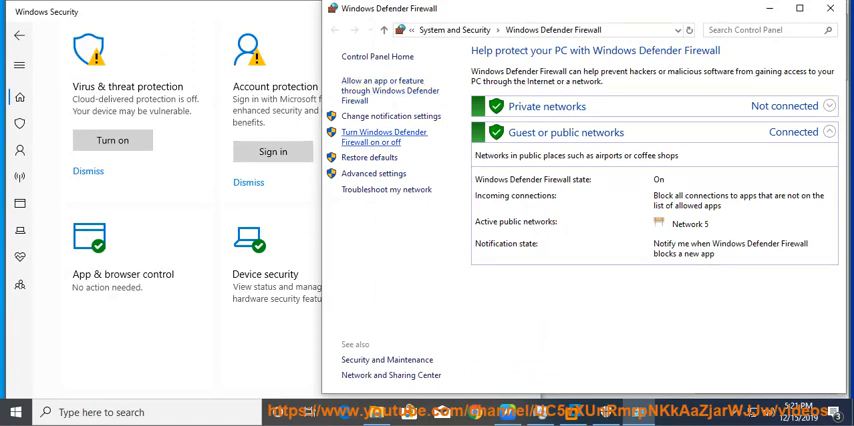
{"action": "left_click", "coordinate": [384, 136]}
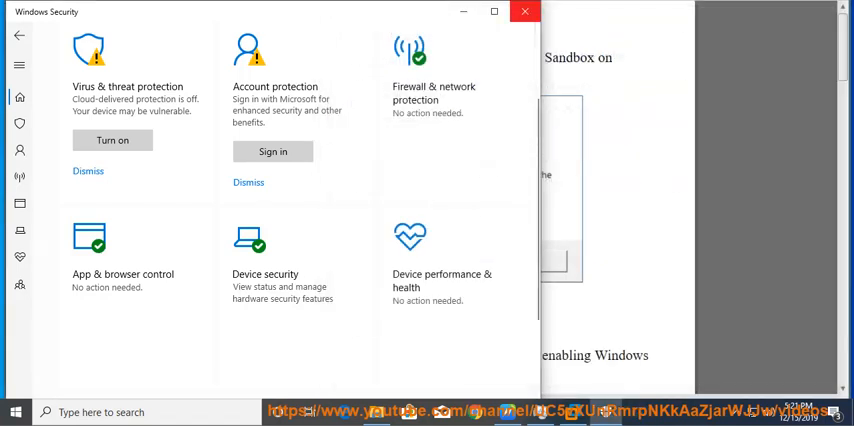
- Close Windows Security and read down the guide to the Hyper-V services to restart
{"action": "left_click", "coordinate": [524, 12]}
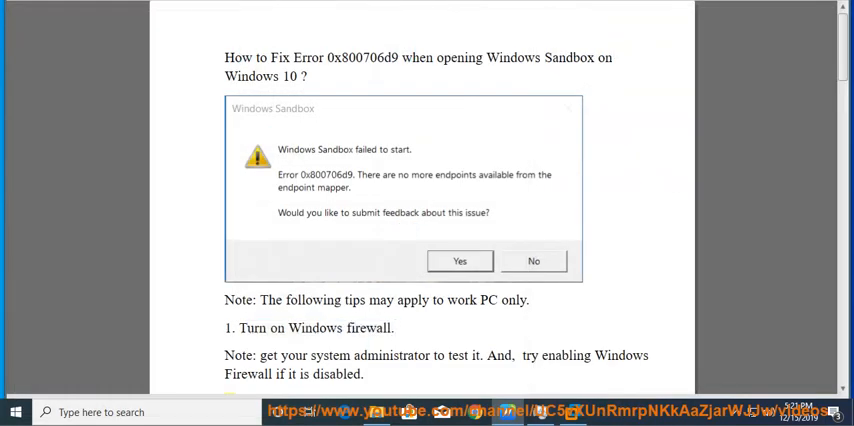
{"action": "scroll", "scroll_direction": "down", "scroll_amount": 3}
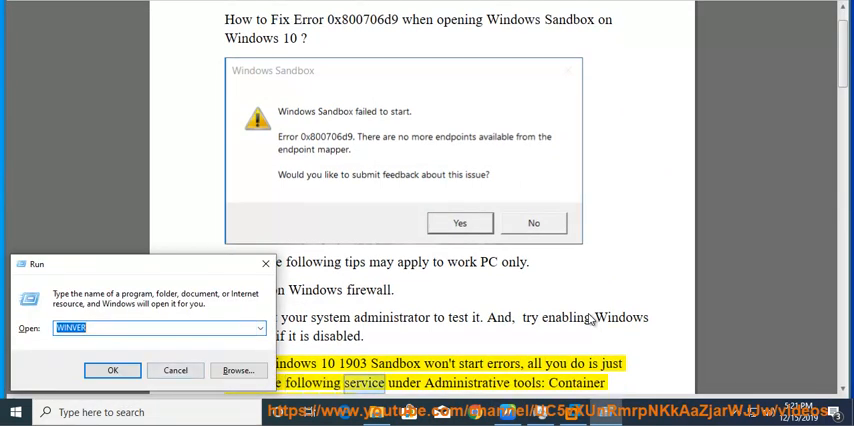
{"action": "left_click", "coordinate": [112, 370]}
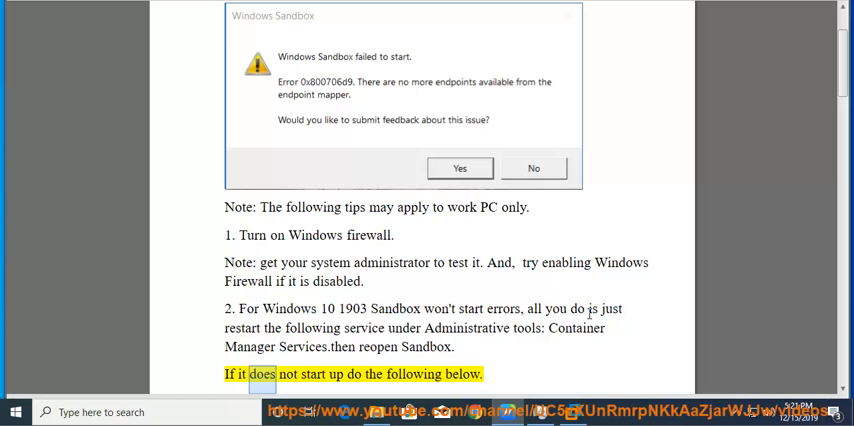
{"action": "scroll", "scroll_direction": "down", "scroll_amount": 3}
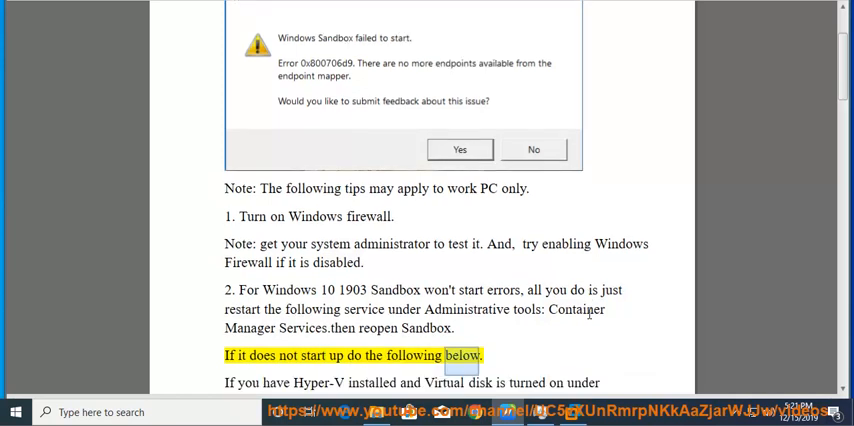
{"action": "scroll", "scroll_direction": "down", "scroll_amount": 3}
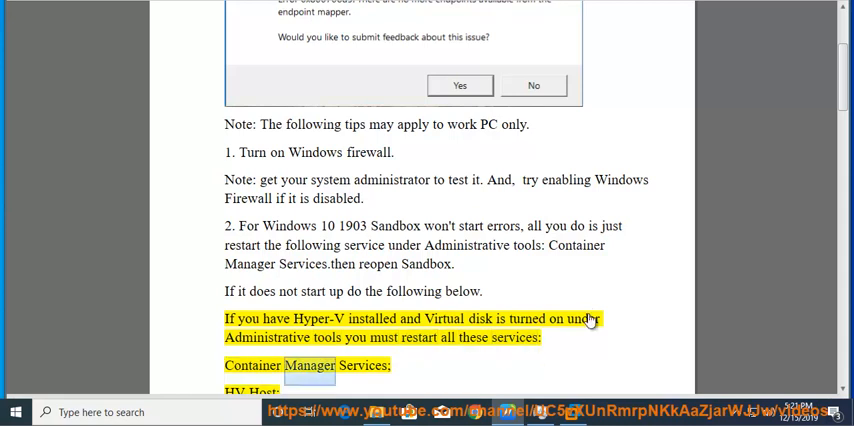
{"action": "scroll", "scroll_direction": "up", "scroll_amount": 3}
{"action": "type", "text": "FEATURE"}
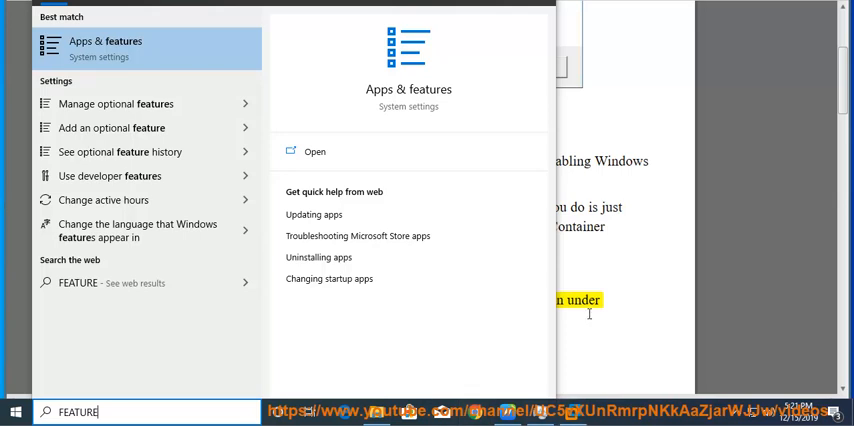
- Review the optional Windows features list, including Hyper-V and Containers, then close it
{"action": "type", "text": "S"}
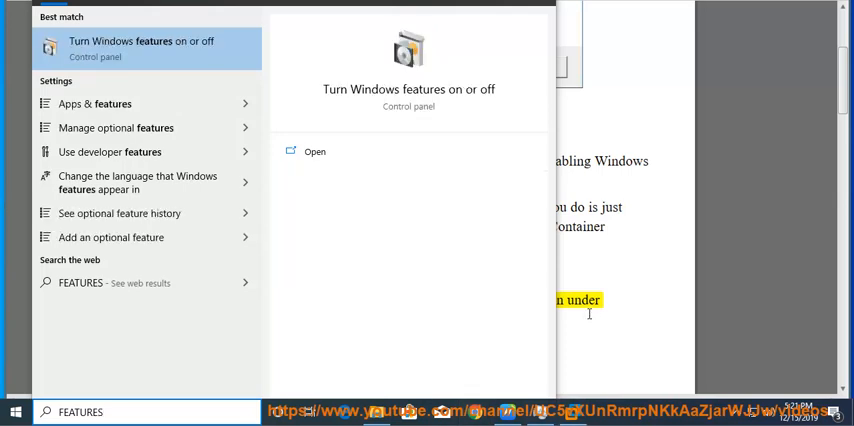
{"action": "left_click", "coordinate": [314, 152]}
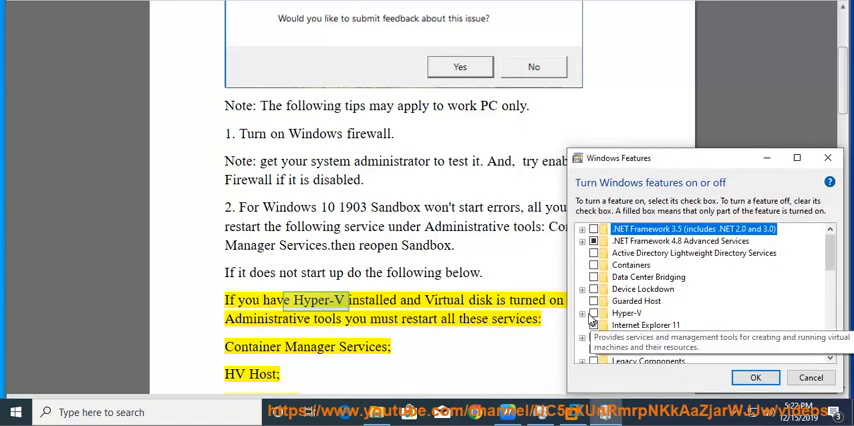
{"action": "left_click", "coordinate": [628, 312]}
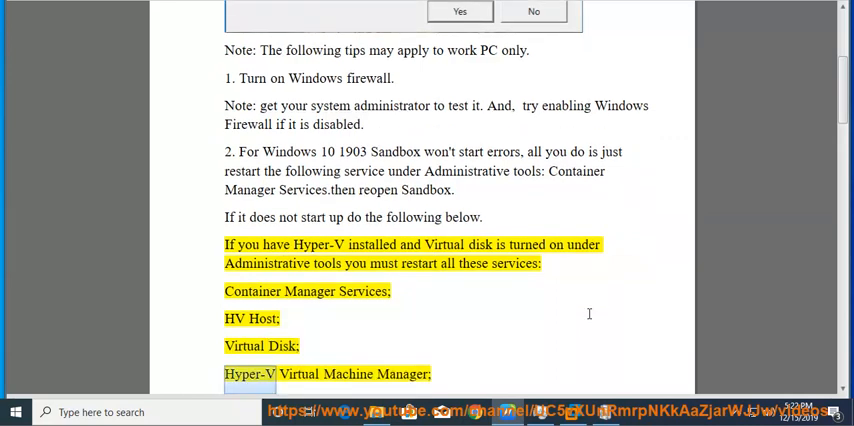
- Scroll the guide to the 'Do this in the following order' service list and its Services screenshot
{"action": "scroll", "scroll_direction": "down", "scroll_amount": 3}
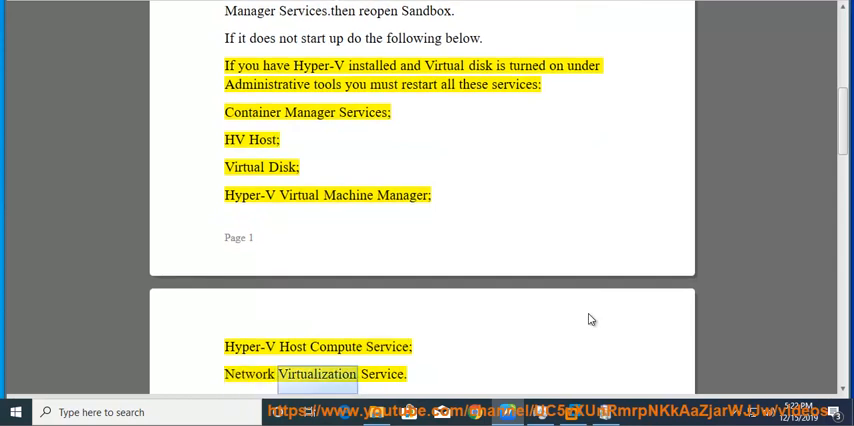
{"action": "scroll", "scroll_direction": "down", "scroll_amount": 3}
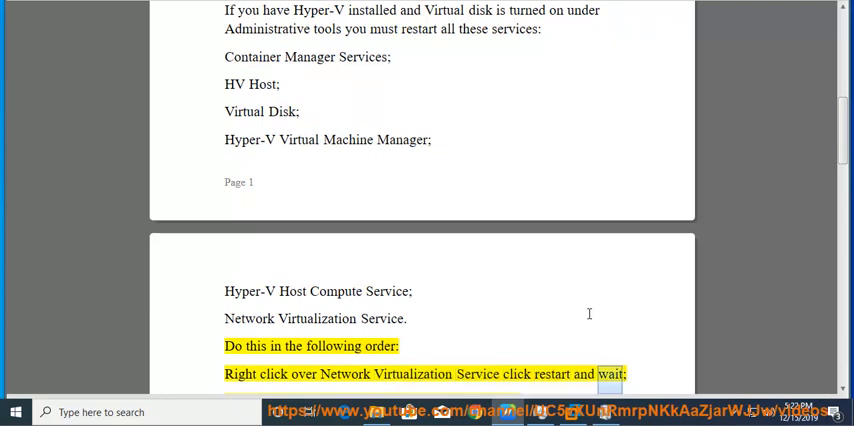
{"action": "scroll", "scroll_direction": "down", "scroll_amount": 3}
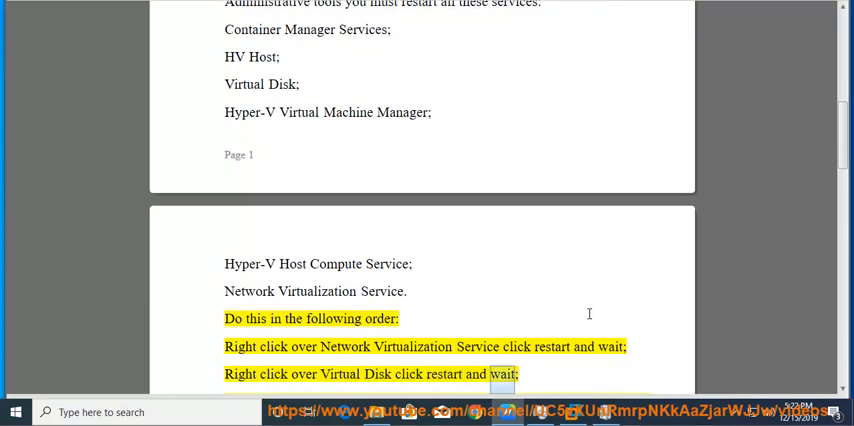
{"action": "scroll", "scroll_direction": "up", "scroll_amount": 3}
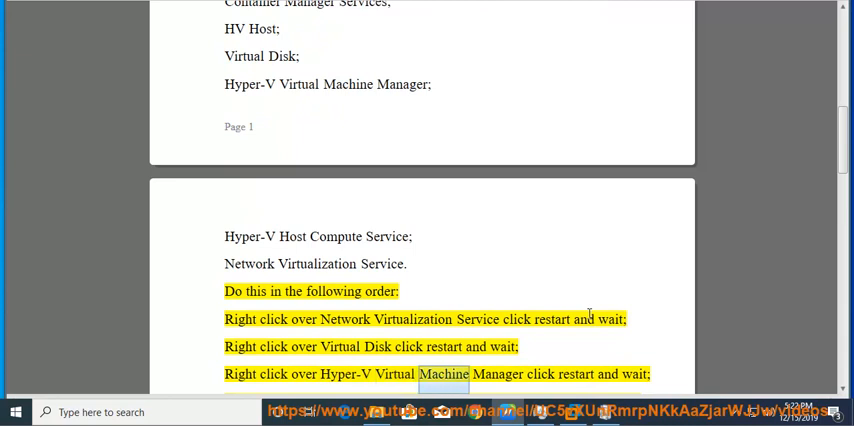
{"action": "scroll", "scroll_direction": "up", "scroll_amount": 3}
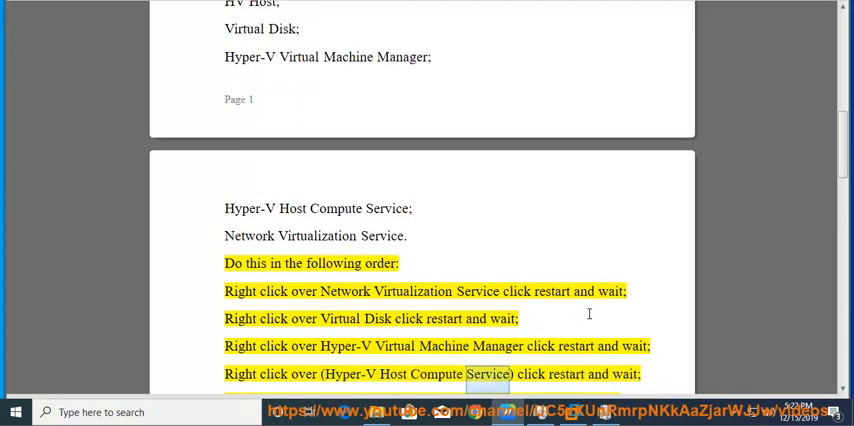
{"action": "scroll", "scroll_direction": "down", "scroll_amount": 3}
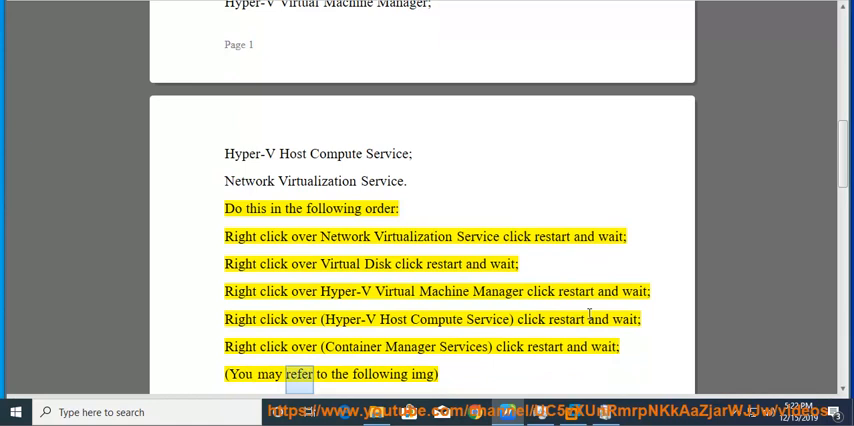
{"action": "scroll", "scroll_direction": "down", "scroll_amount": 3}
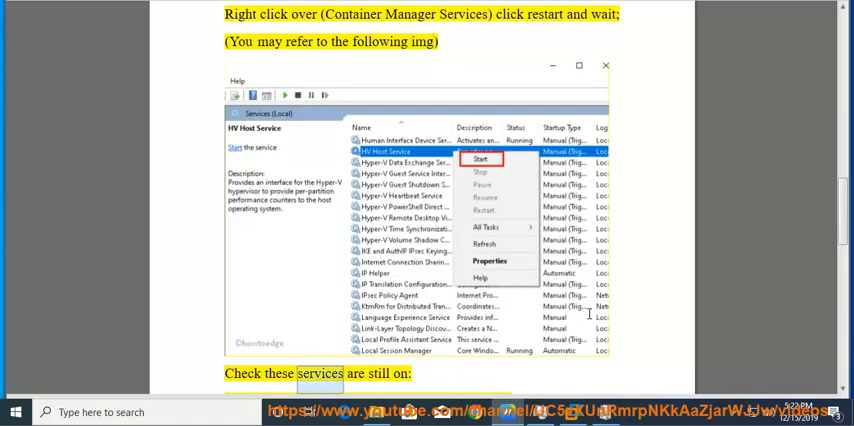
- Scroll to page 3 showing required running services and the note to restart Sandbox
{"action": "scroll", "scroll_direction": "down", "scroll_amount": 3}
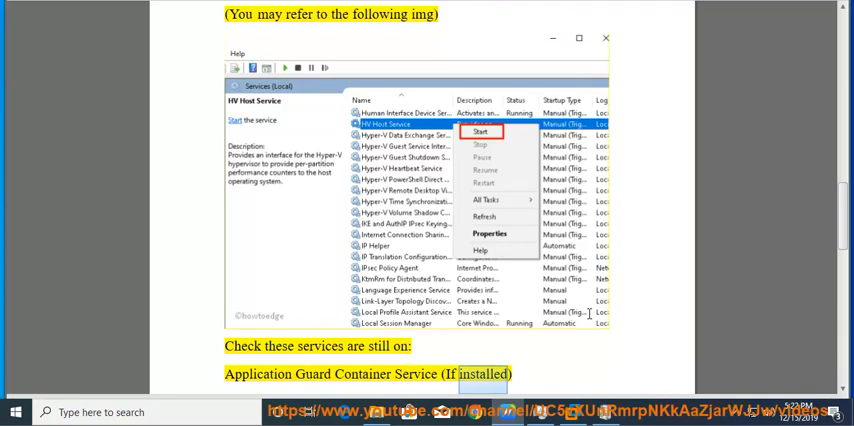
{"action": "scroll", "scroll_direction": "down", "scroll_amount": 3}
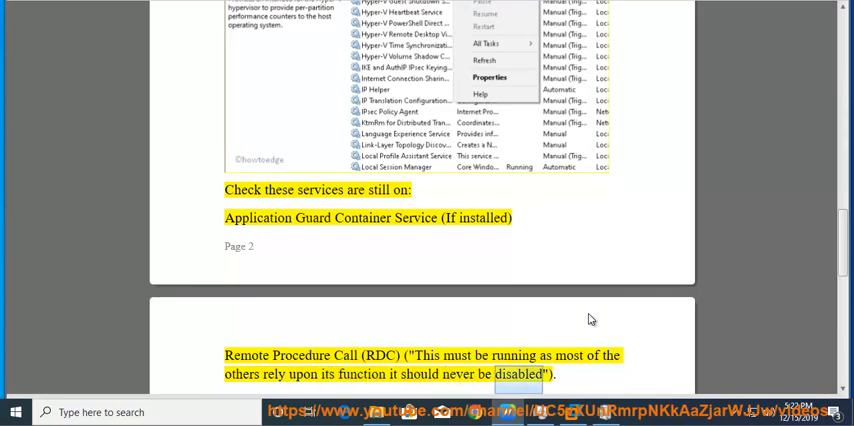
{"action": "scroll", "scroll_direction": "down", "scroll_amount": 3}
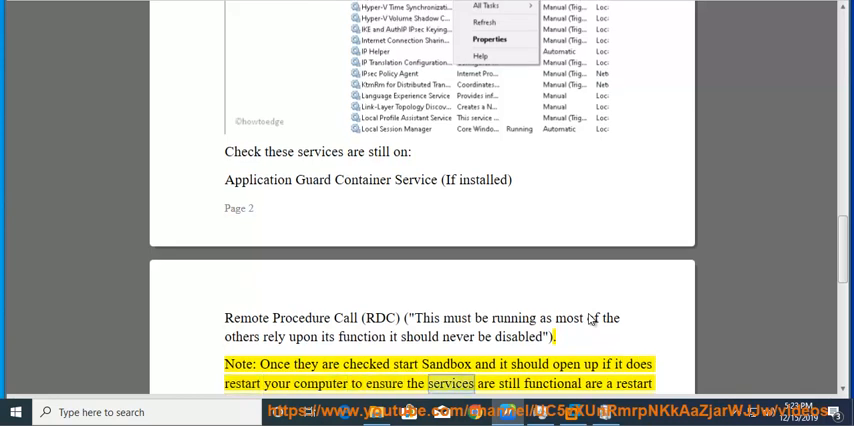
{"action": "scroll", "scroll_direction": "down", "scroll_amount": 3}
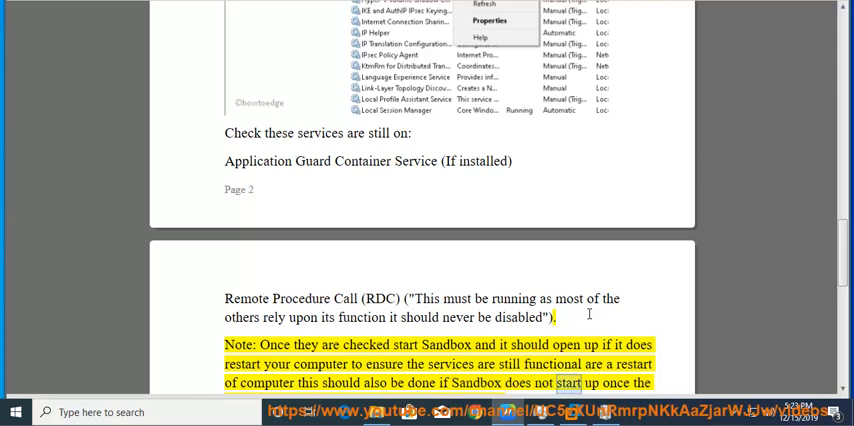
{"action": "scroll", "scroll_direction": "down", "scroll_amount": 3}
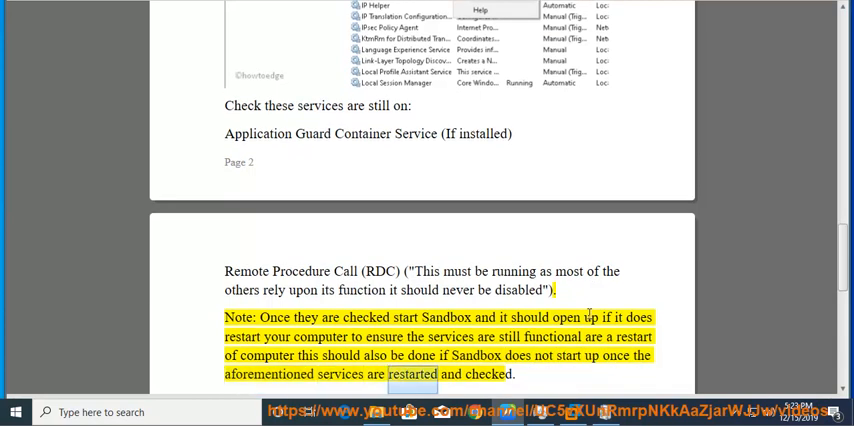